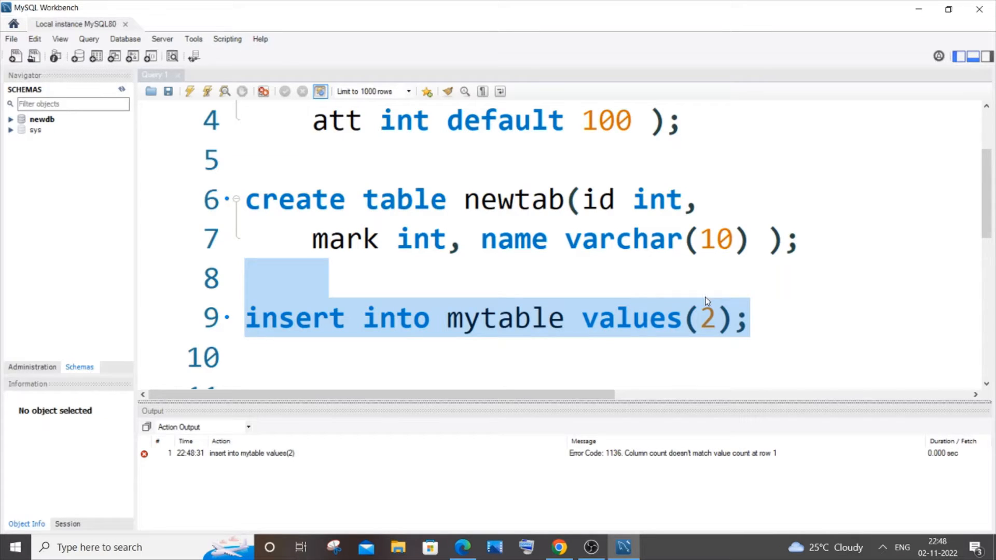
{"action": "mouse_move", "coordinate": [682, 471]}
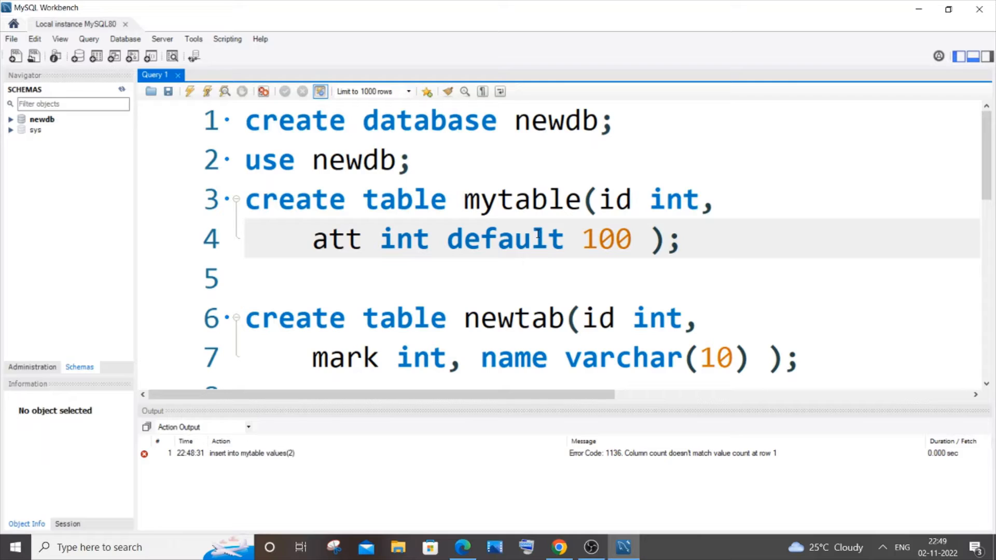
- Delete the create table newtab statement on lines 6–7 of the script
{"action": "left_click", "coordinate": [532, 238]}
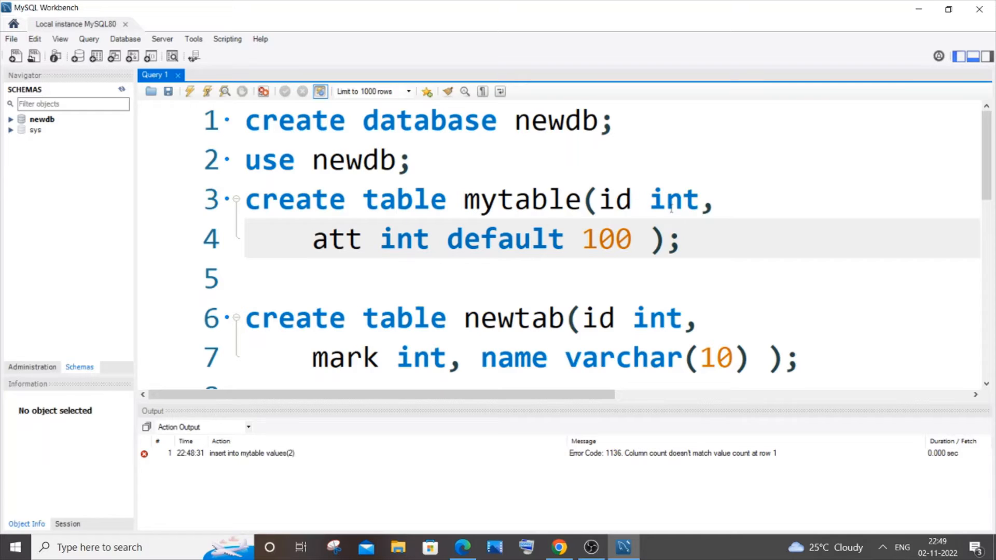
{"action": "left_click", "coordinate": [614, 199]}
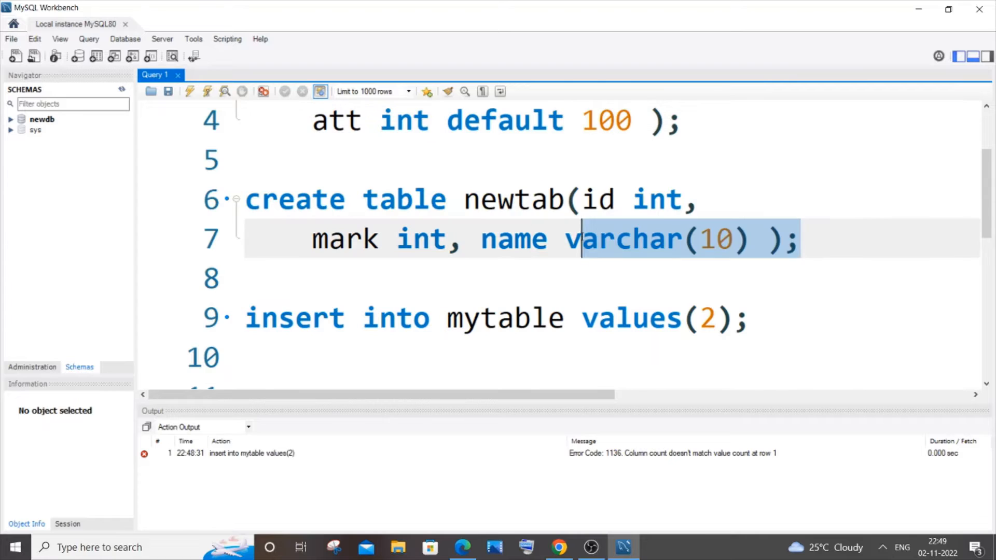
{"action": "key", "text": "Delete"}
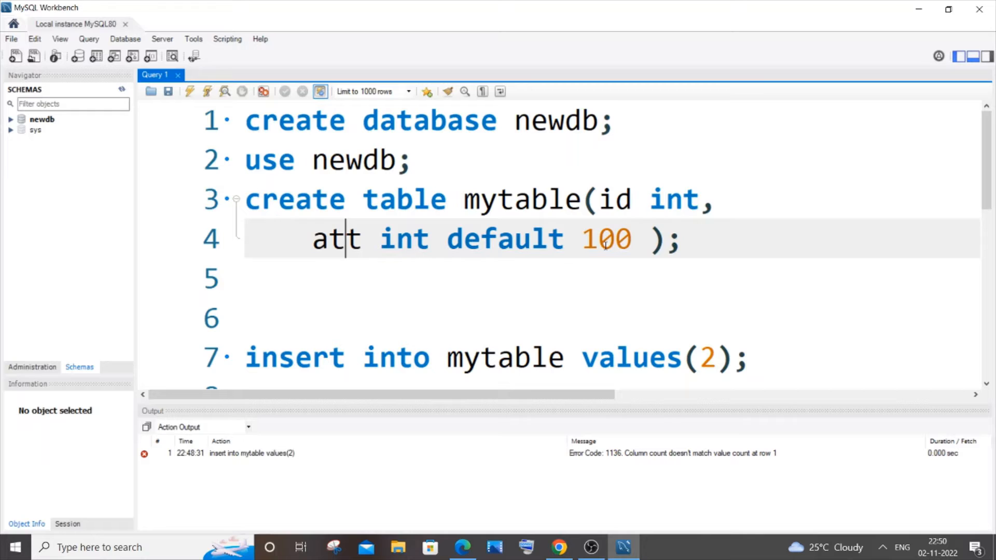
- Re-execute the single-value mytable insert, getting the column-count error again
{"action": "left_click", "coordinate": [753, 357]}
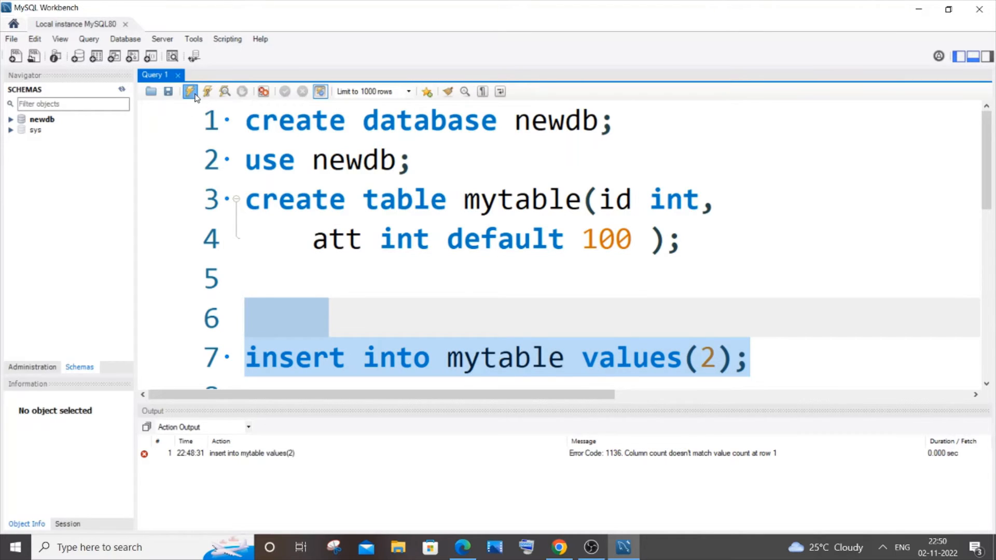
{"action": "left_click", "coordinate": [190, 92]}
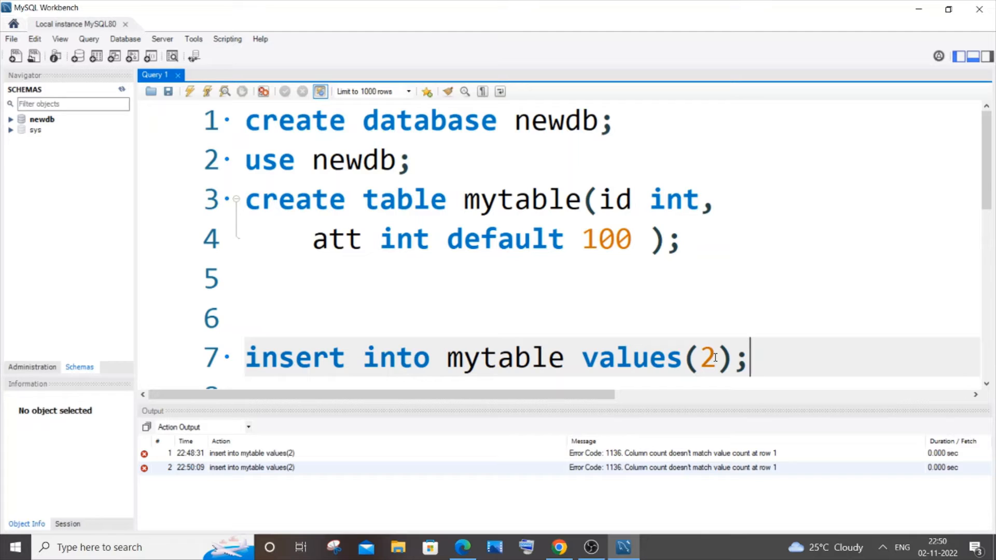
{"action": "mouse_move", "coordinate": [677, 275]}
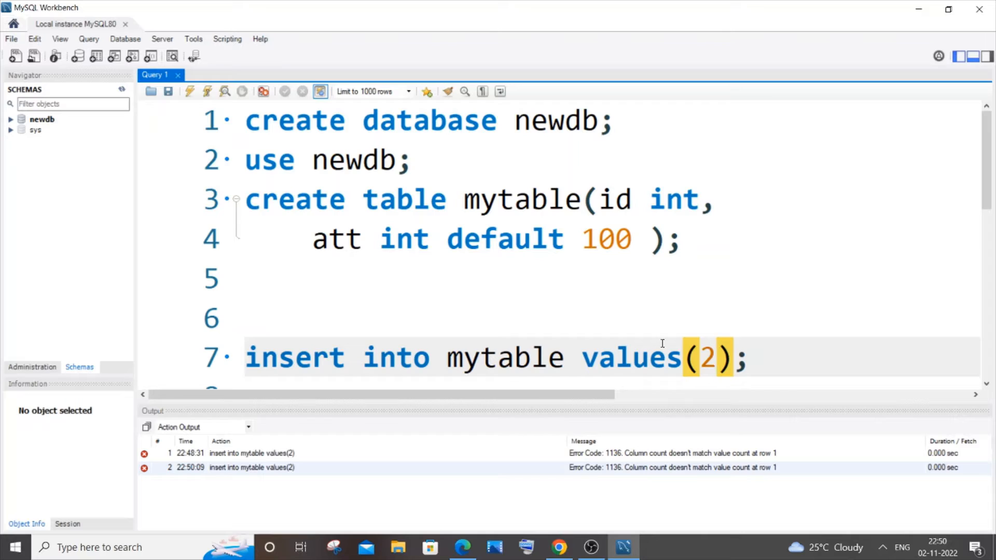
{"action": "mouse_move", "coordinate": [568, 365]}
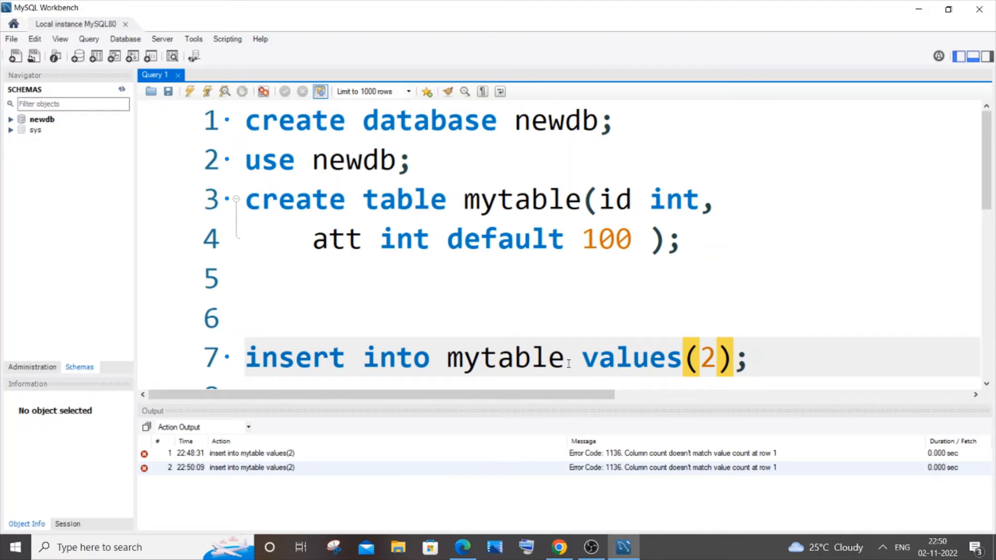
- Add the (id) column list to the mytable insert and run it, affecting one row
{"action": "type", "text": "("}
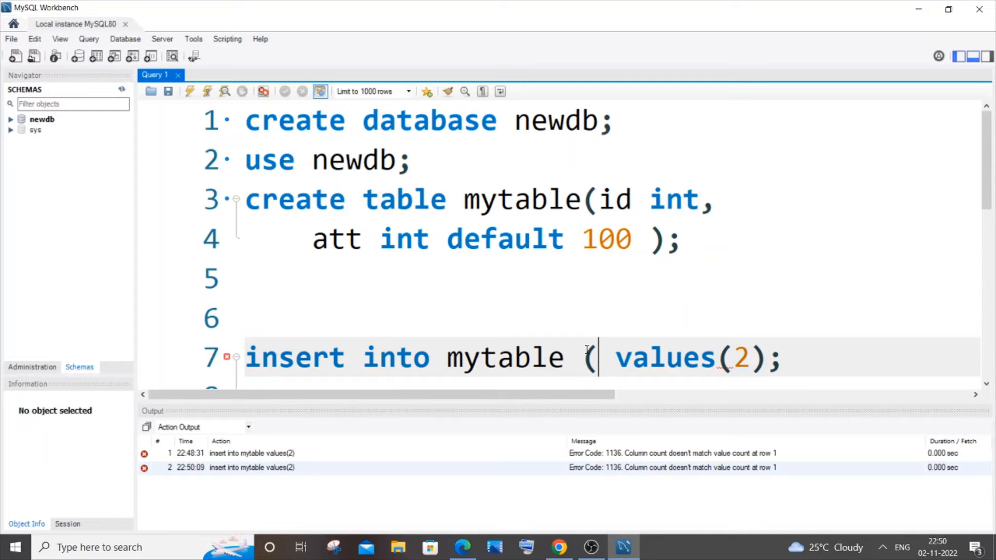
{"action": "type", "text": "i"}
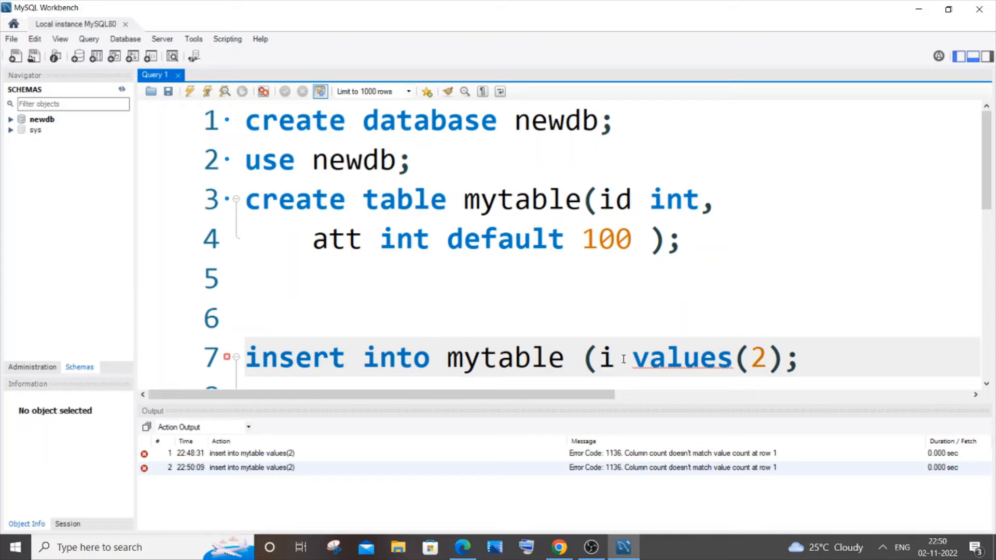
{"action": "type", "text": "d)"}
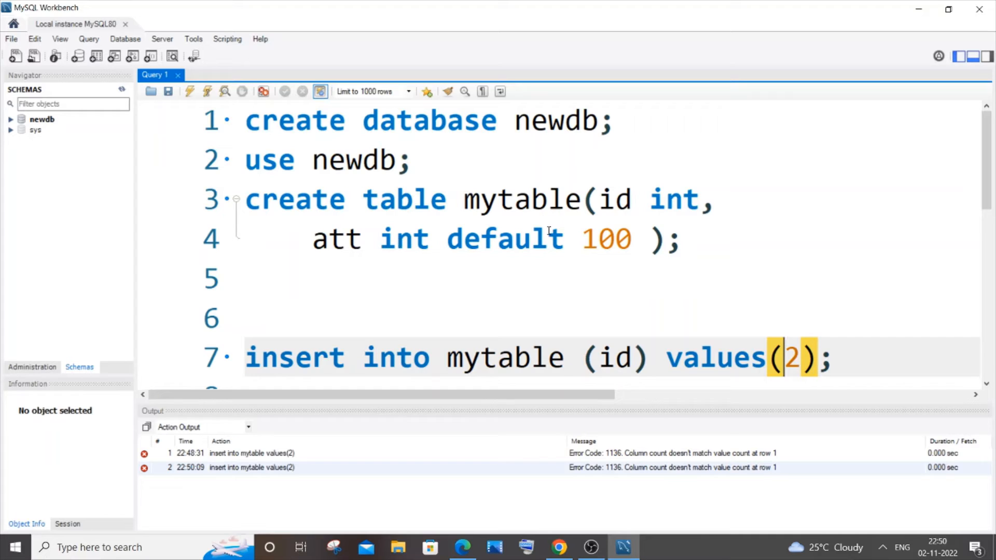
{"action": "scroll", "scroll_direction": "down", "scroll_amount": 3}
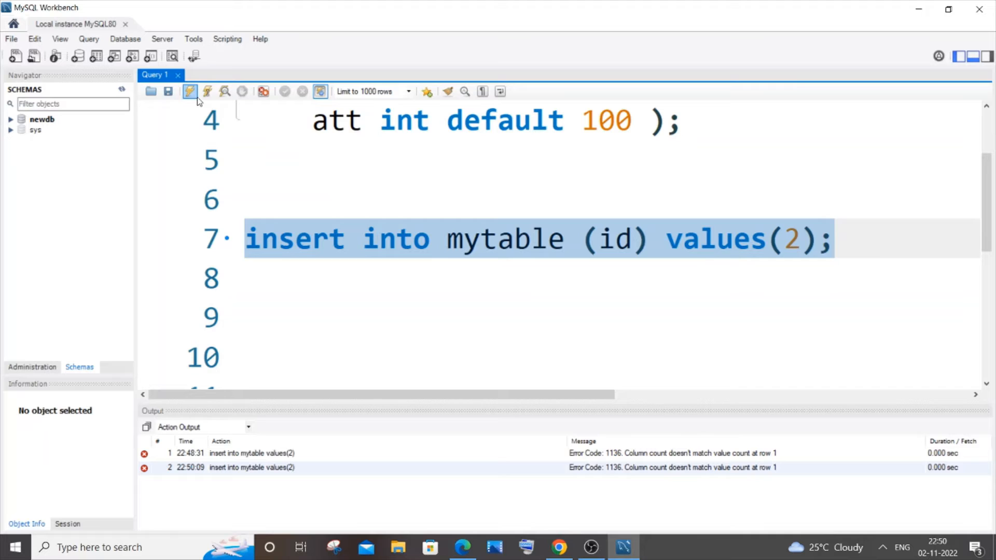
{"action": "left_click", "coordinate": [189, 92]}
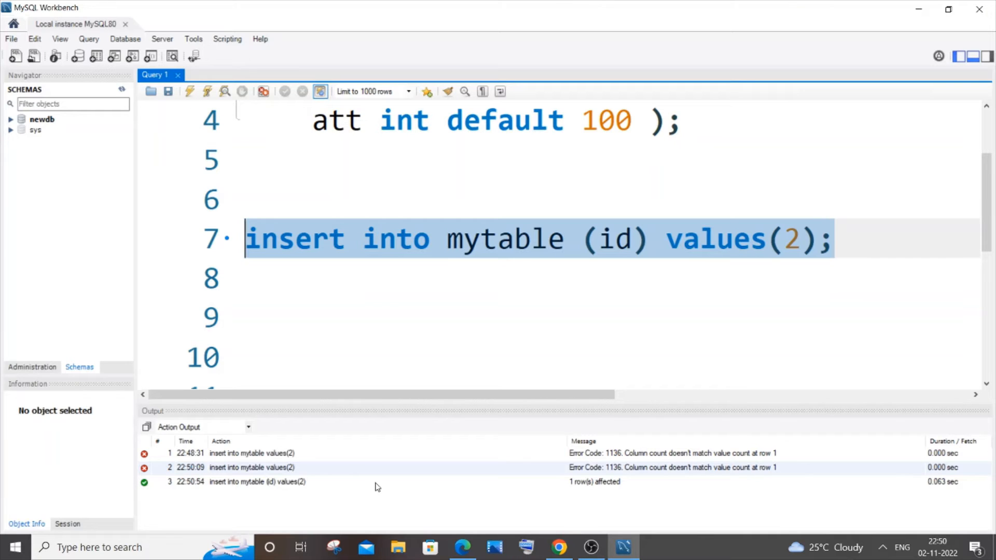
{"action": "scroll", "scroll_direction": "down", "scroll_amount": 3}
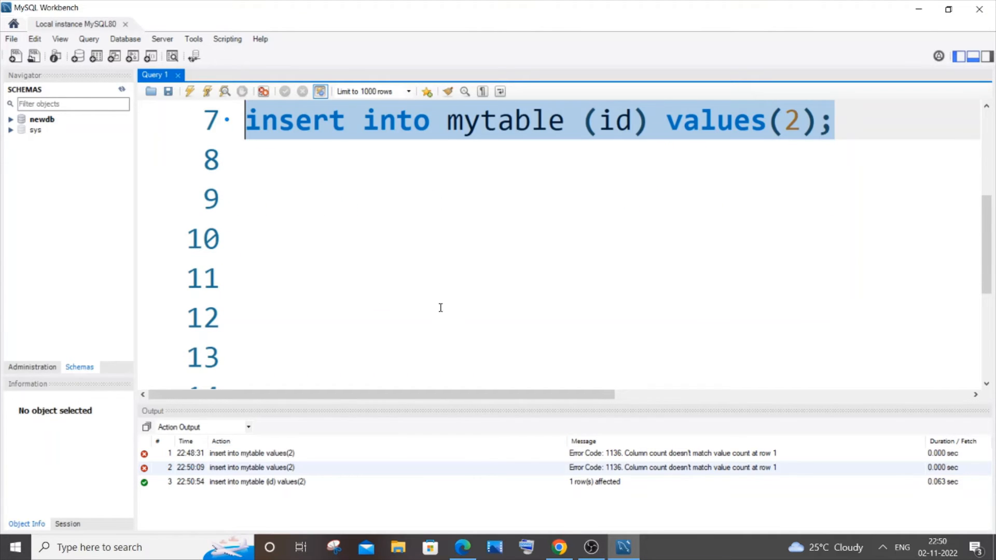
- Run 'select * from mytable;' to show the row with id 2 and att 100
{"action": "type", "text": "select"}
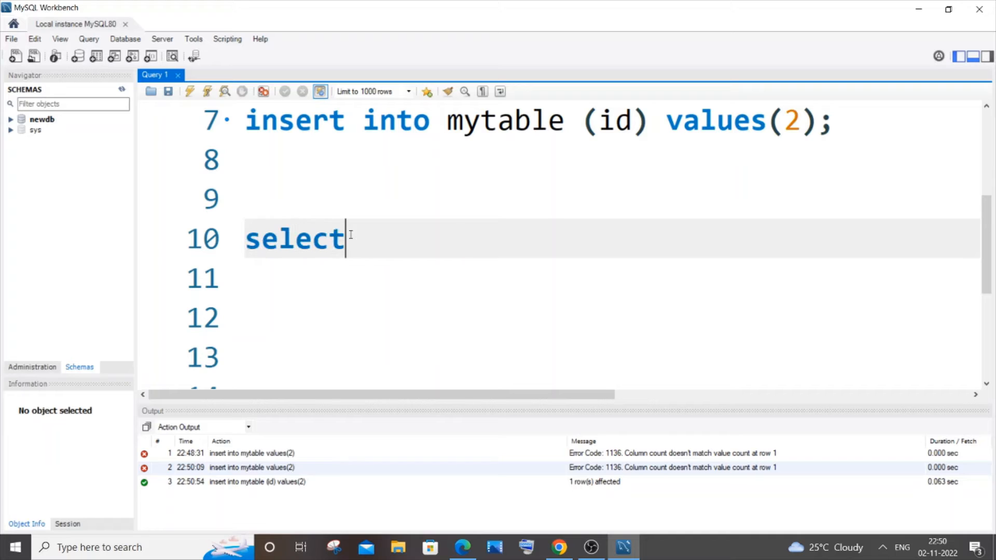
{"action": "type", "text": "* from my"}
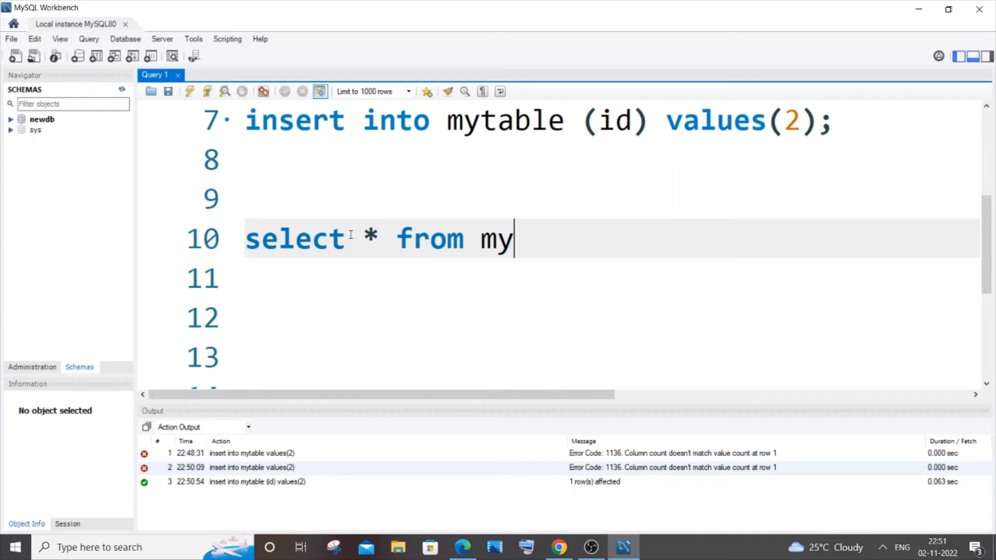
{"action": "type", "text": "table;"}
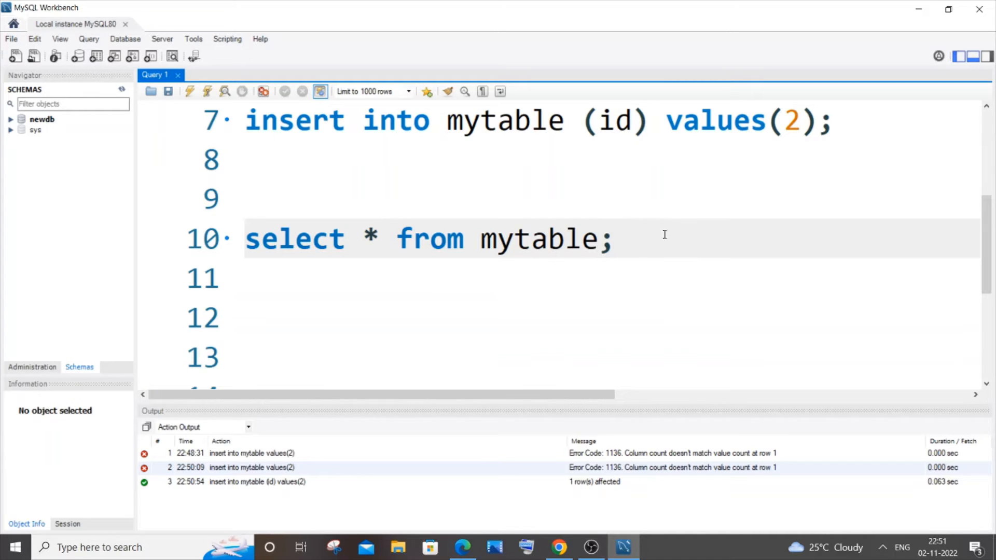
{"action": "left_click", "coordinate": [189, 92]}
{"action": "type", "text": ","}
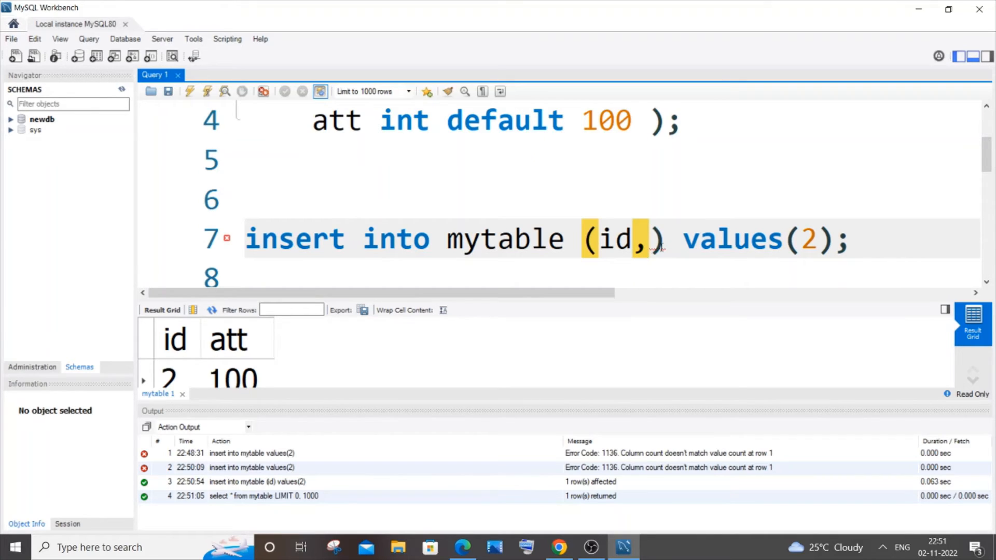
{"action": "mouse_move", "coordinate": [687, 210]}
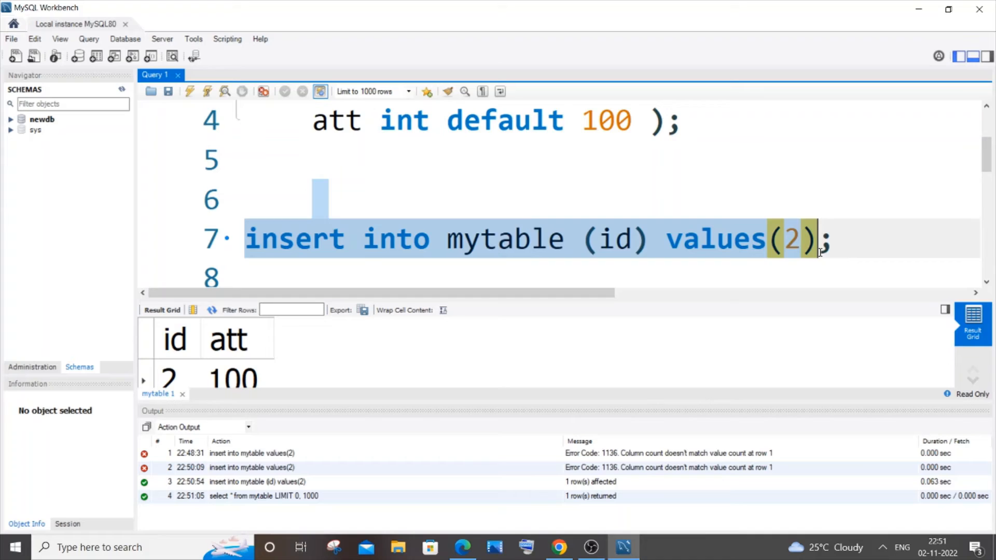
- Replace the mytable insert with 'create table newtab(id int, mark int, name varchar(10))'
{"action": "key", "text": "Delete"}
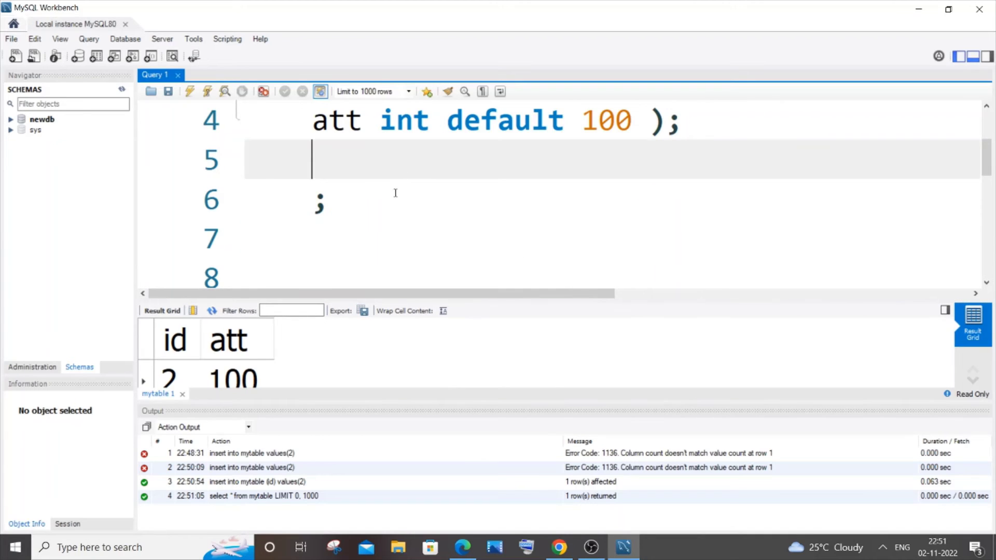
{"action": "type", "text": "create table newtab(id int, mark int, name varchar(10) )"}
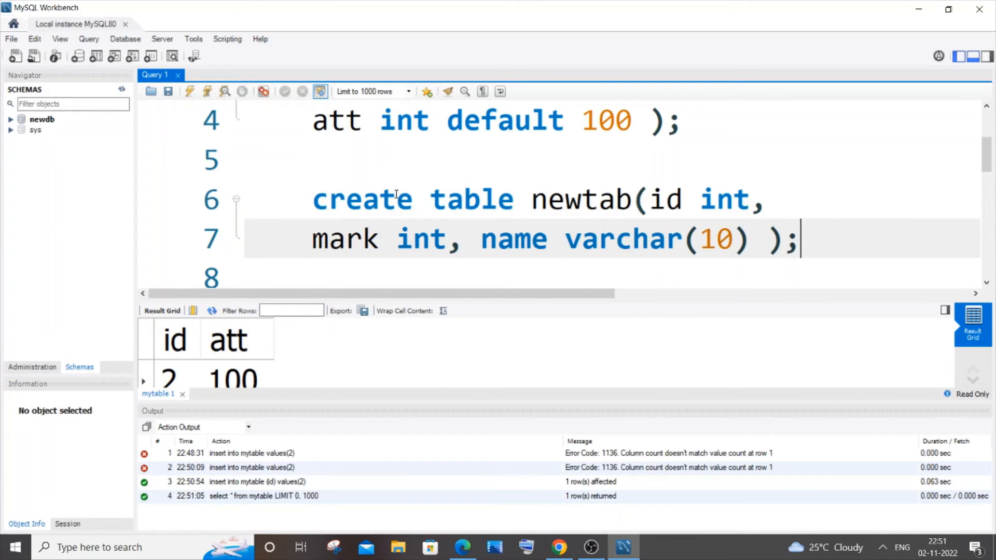
{"action": "mouse_move", "coordinate": [431, 204]}
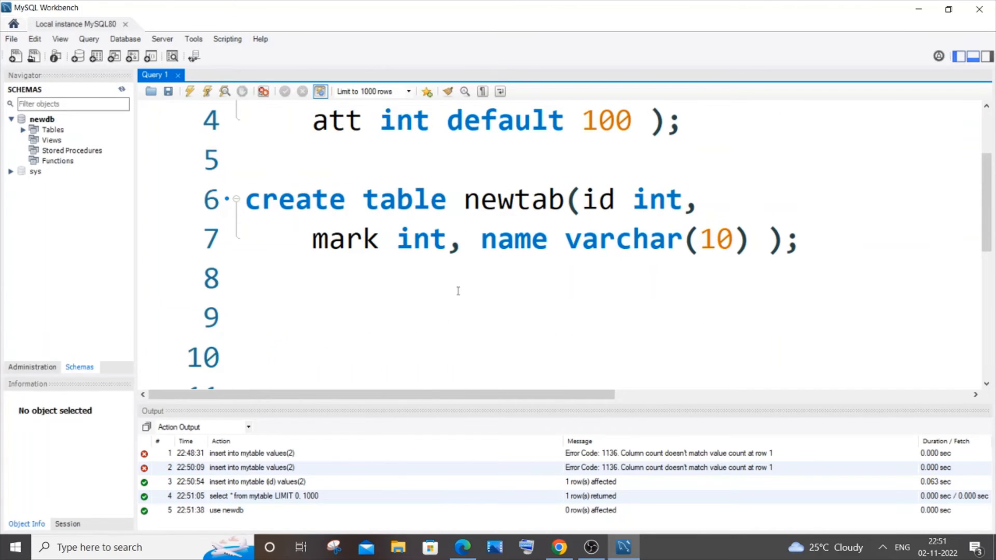
- Type and execute an insert into newtab with values 1,2, which fails
{"action": "type", "text": "ins"}
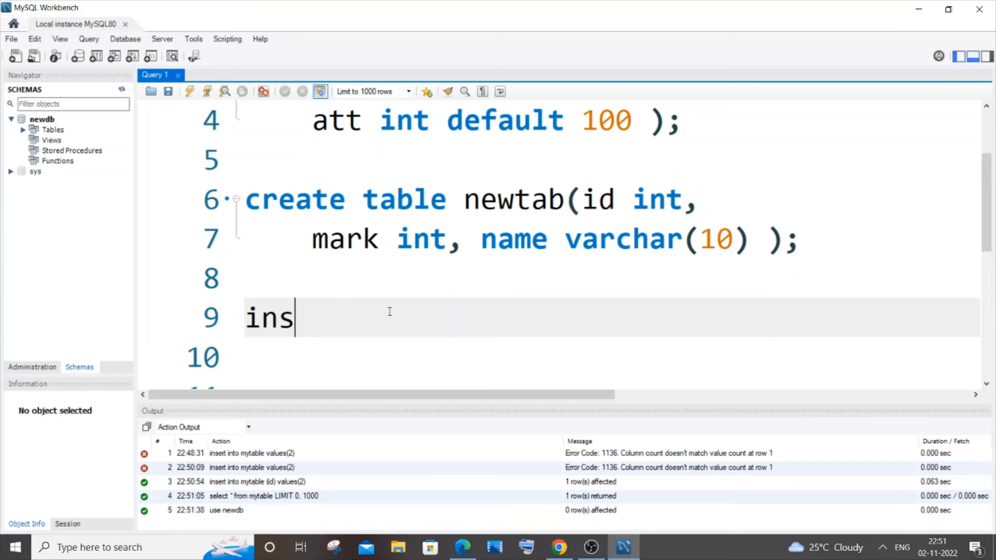
{"action": "type", "text": "ert i"}
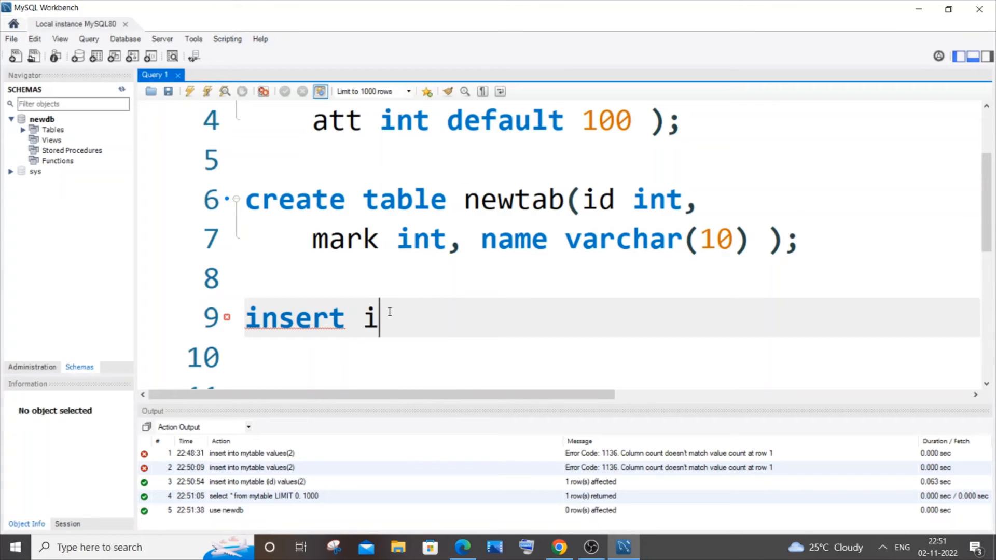
{"action": "type", "text": "nto newta"}
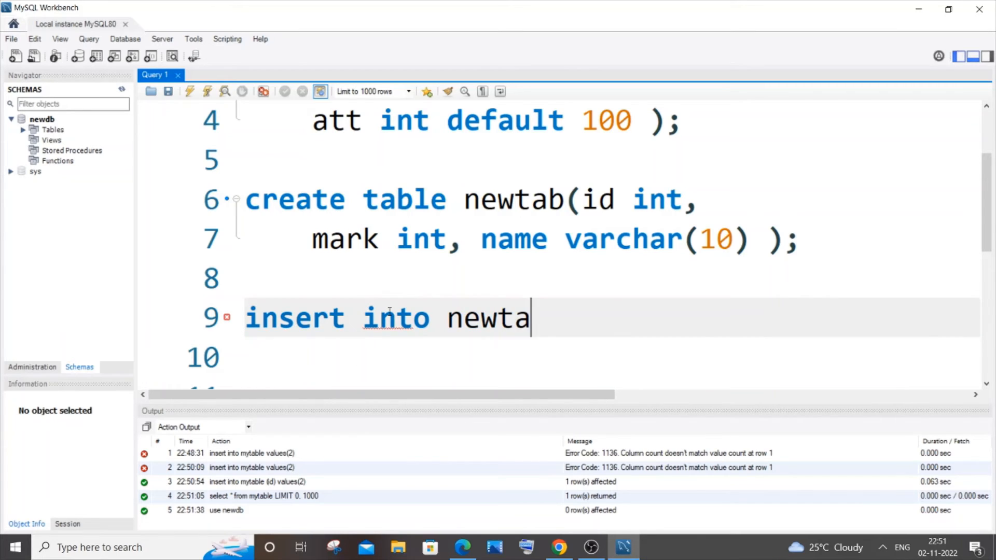
{"action": "type", "text": "b("}
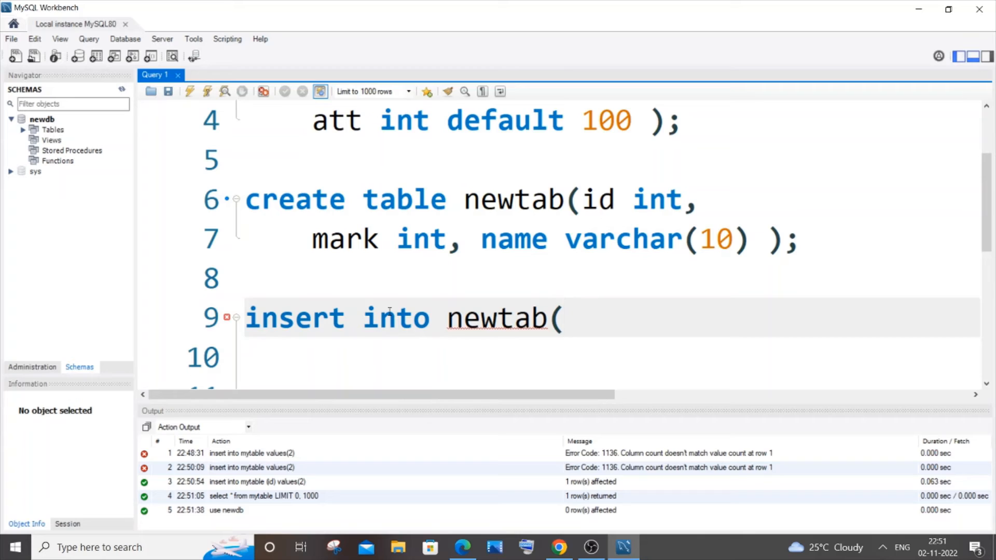
{"action": "type", "text": "values"}
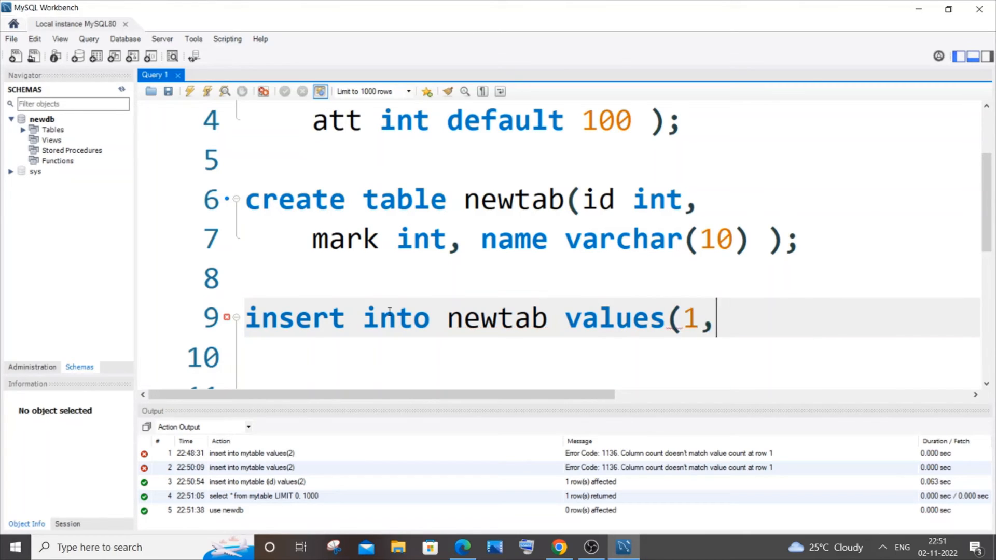
{"action": "type", "text": "2);"}
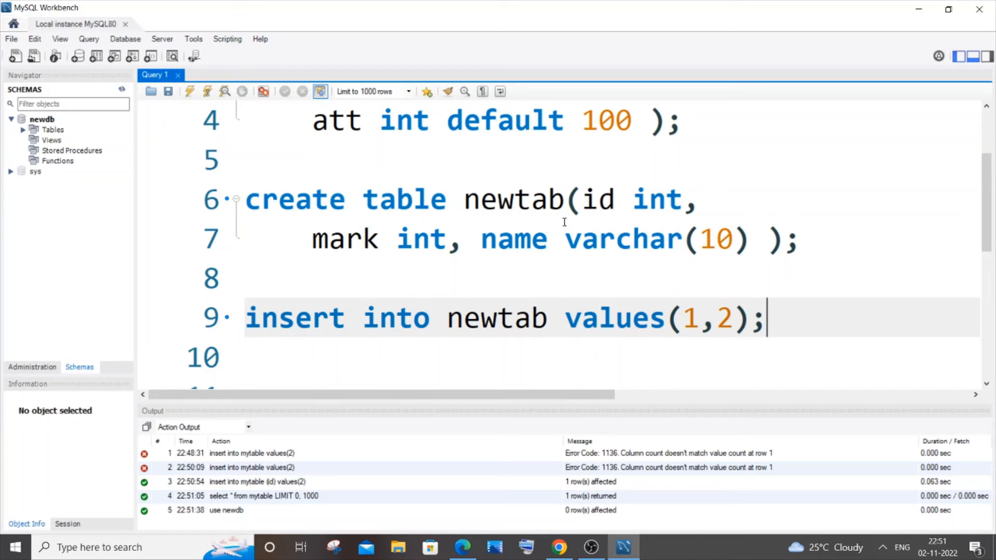
{"action": "mouse_move", "coordinate": [869, 323]}
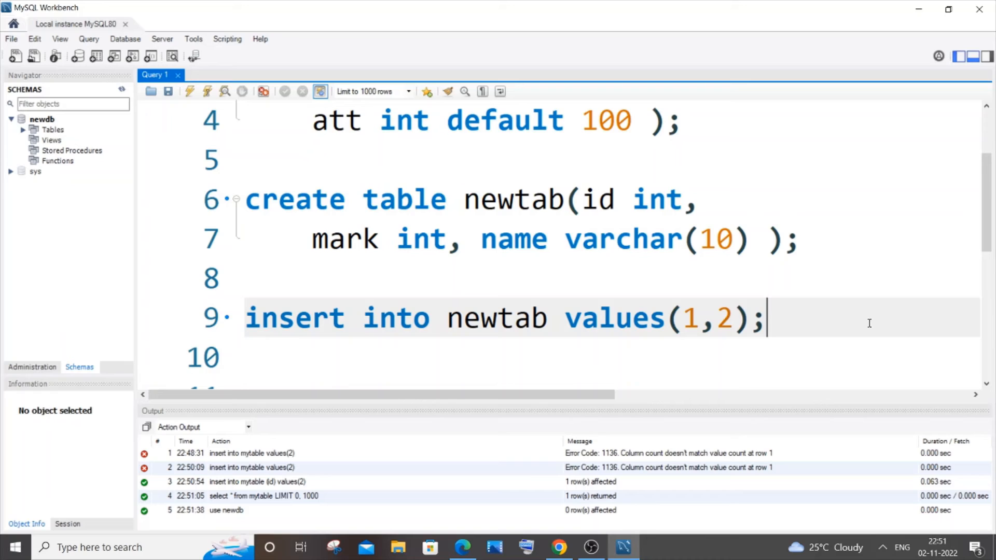
{"action": "mouse_move", "coordinate": [798, 309]}
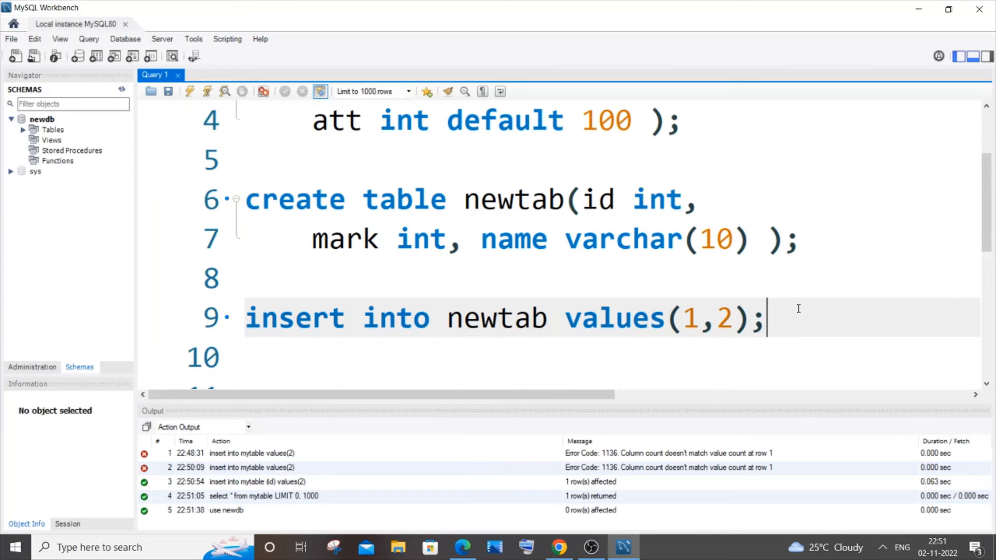
{"action": "left_click", "coordinate": [189, 91]}
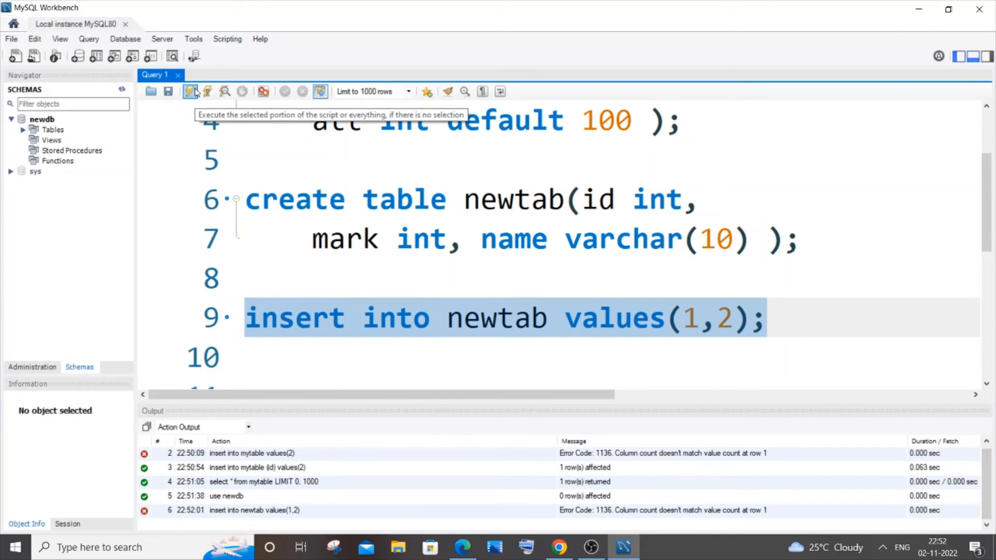
{"action": "mouse_move", "coordinate": [838, 307]}
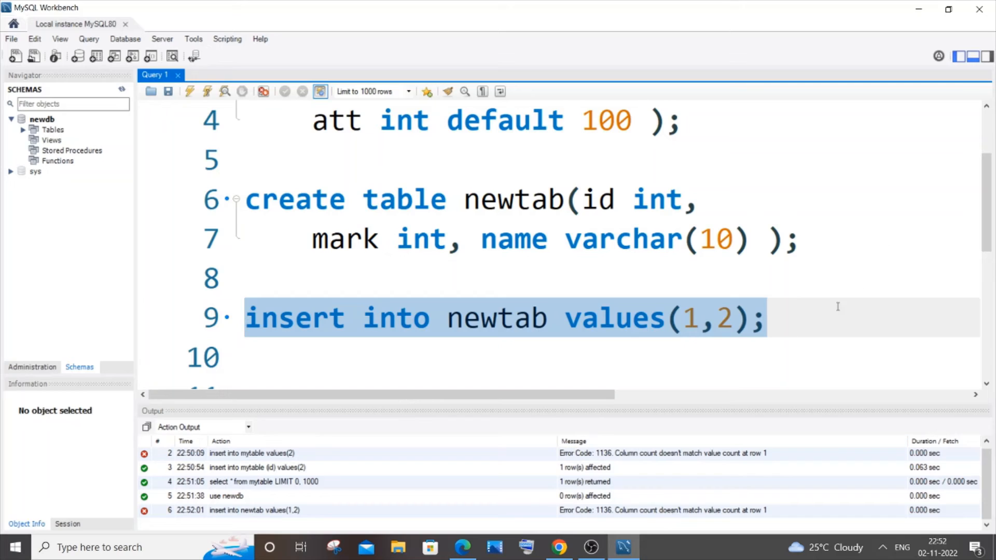
- Edit the newtab insert to supply values 1, 2, "a" and run it
{"action": "left_click", "coordinate": [731, 277]}
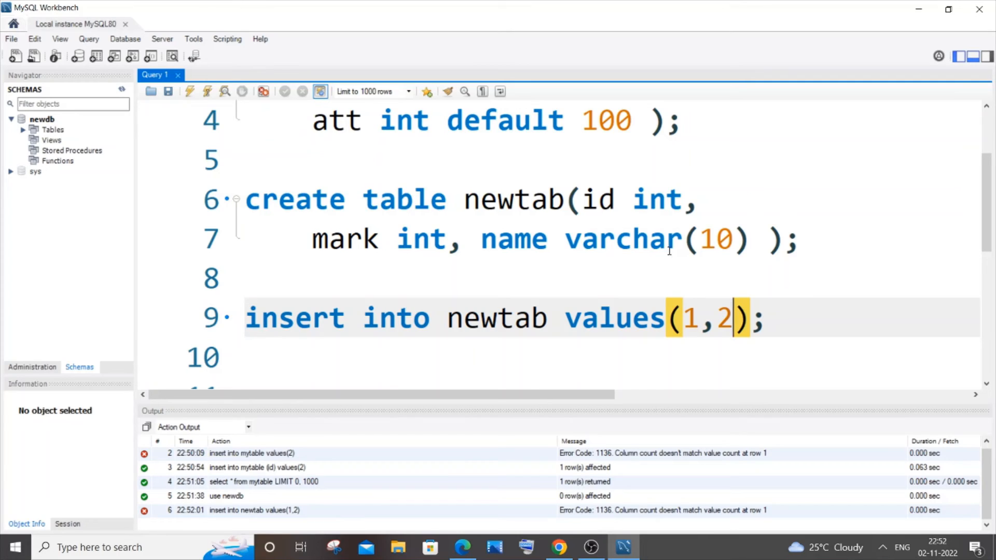
{"action": "mouse_move", "coordinate": [719, 335]}
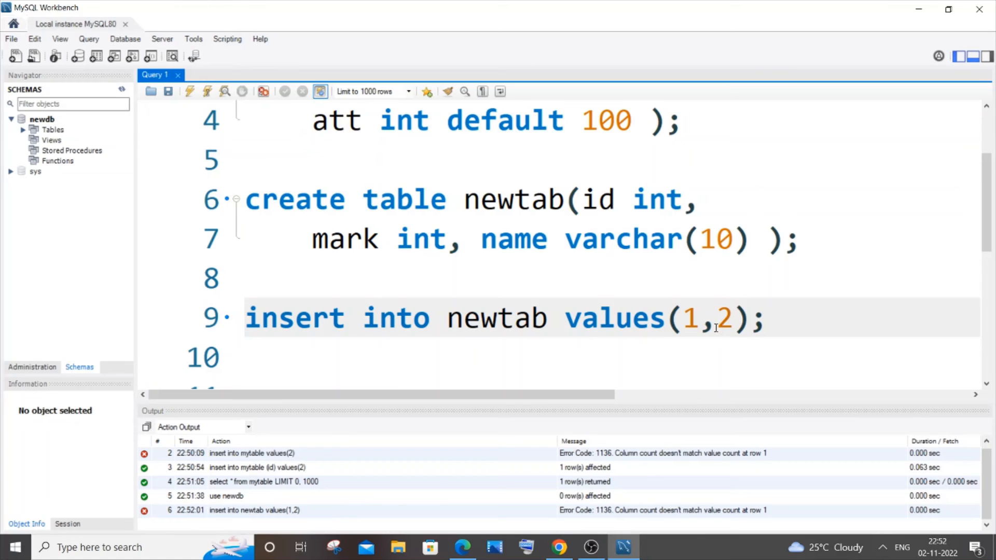
{"action": "key", "text": "Backspace"}
{"action": "type", "text": "\""}
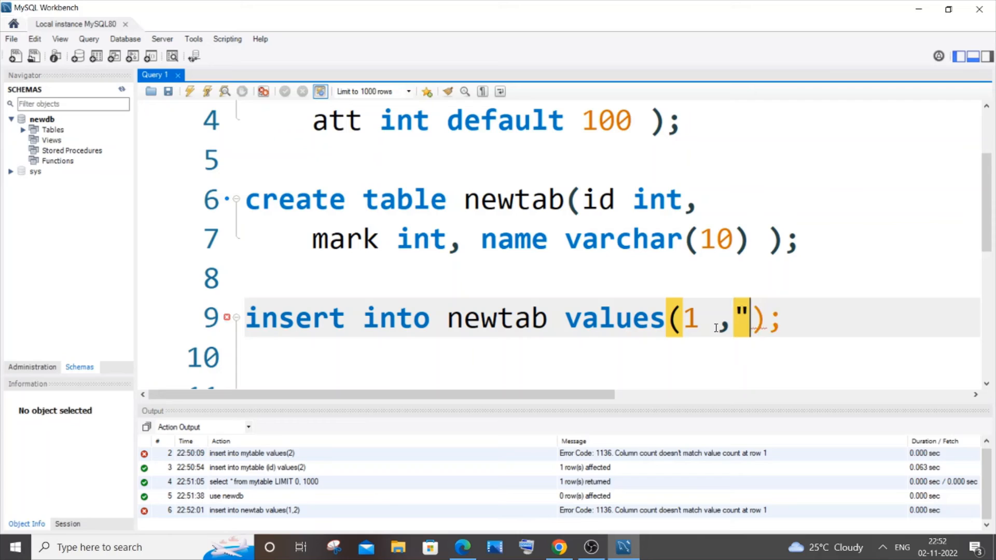
{"action": "type", "text": "name,"}
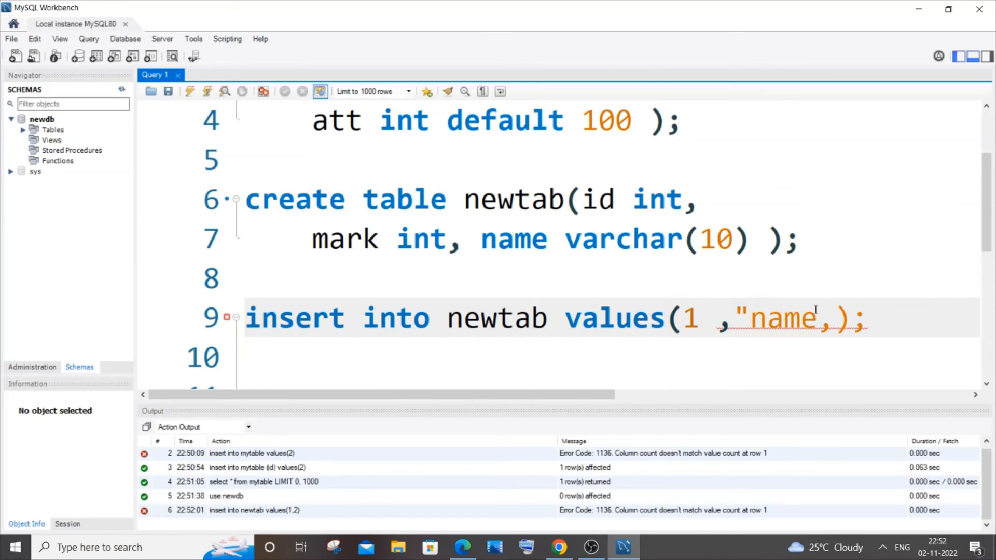
{"action": "left_click", "coordinate": [818, 318]}
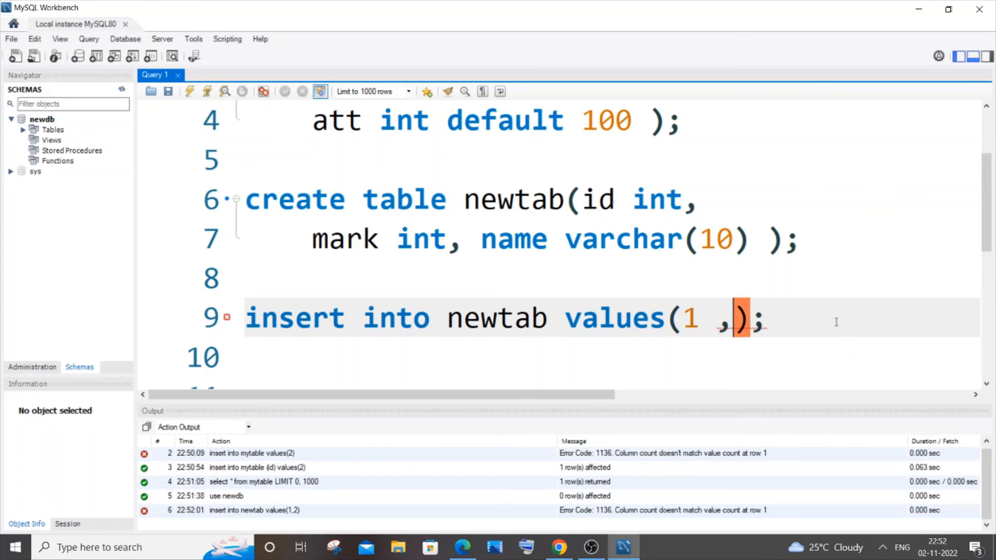
{"action": "type", "text": "2,\"a"}
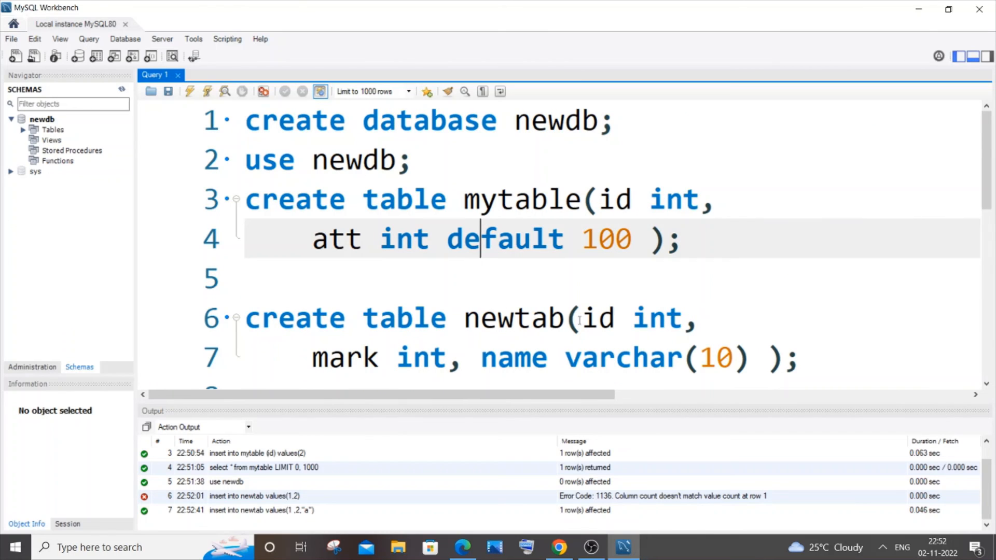
{"action": "mouse_move", "coordinate": [636, 304]}
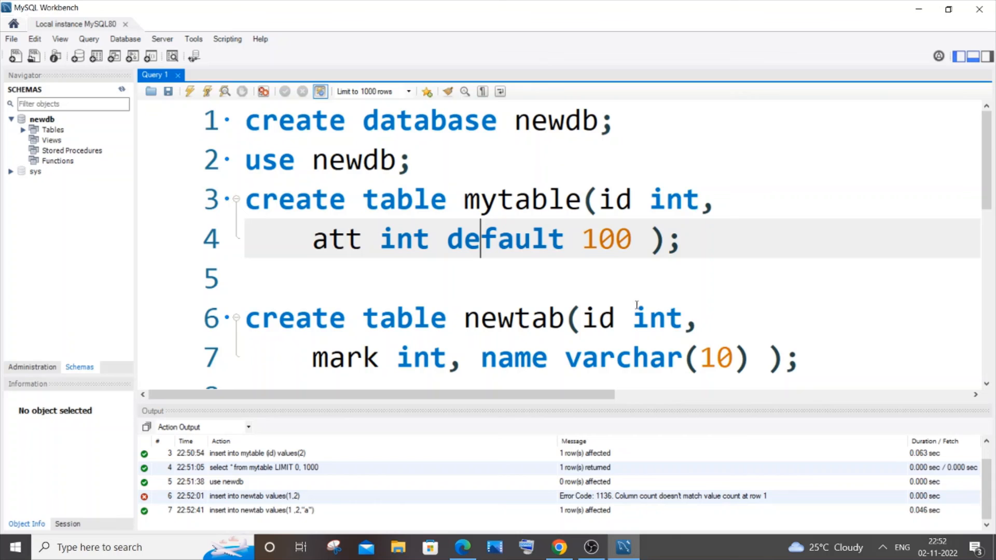
{"action": "scroll", "scroll_direction": "down", "scroll_amount": 3}
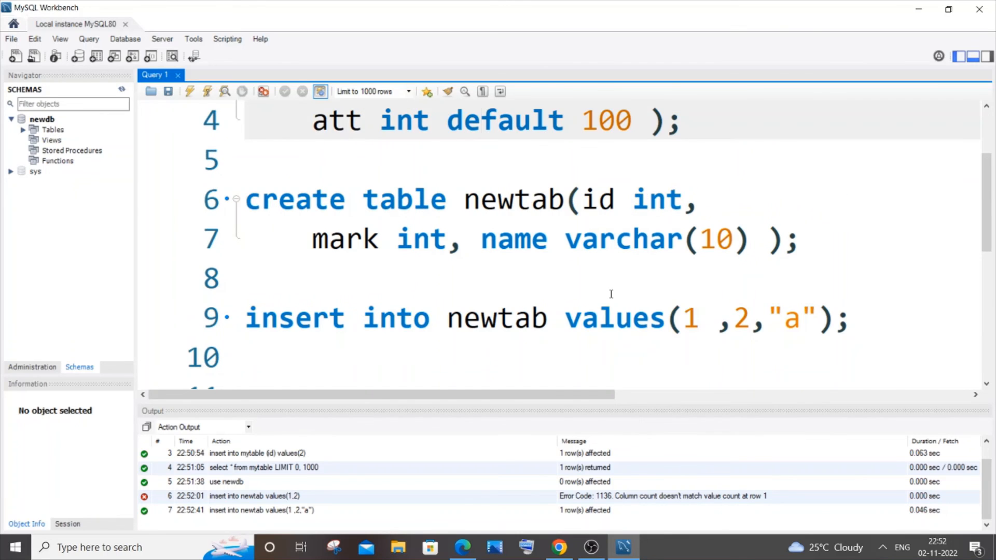